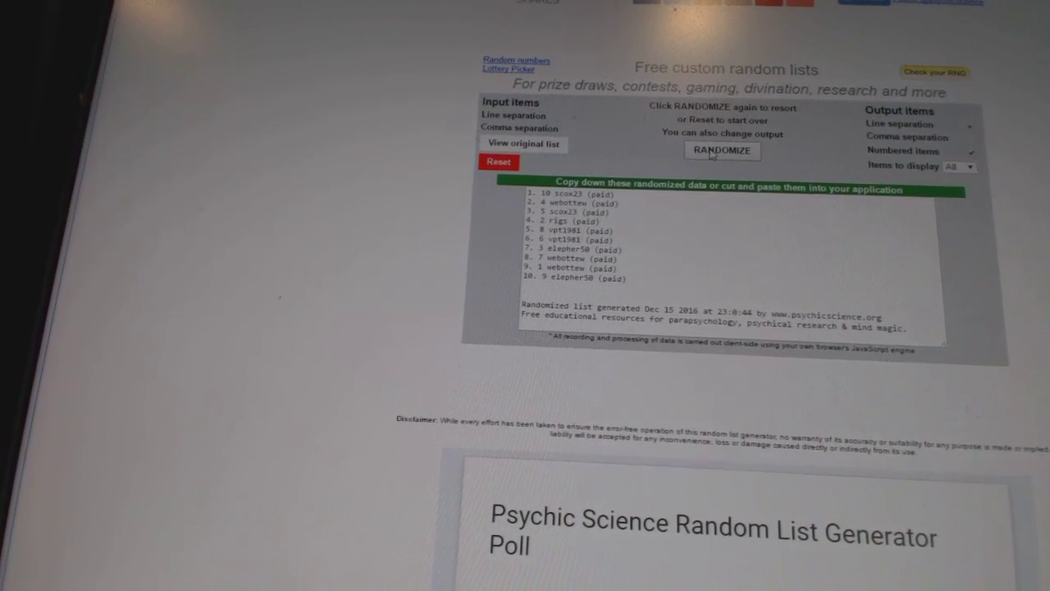
Step: Reshuffle the ten paid entries with RANDOMIZE and open the output list's Copy context menu
click(722, 151)
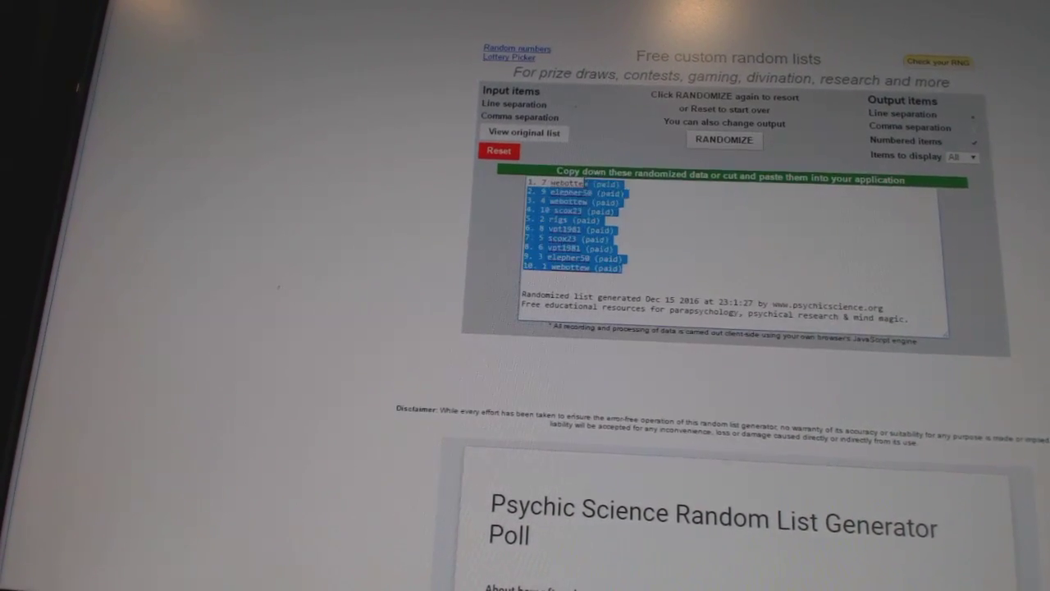
right_click(558, 197)
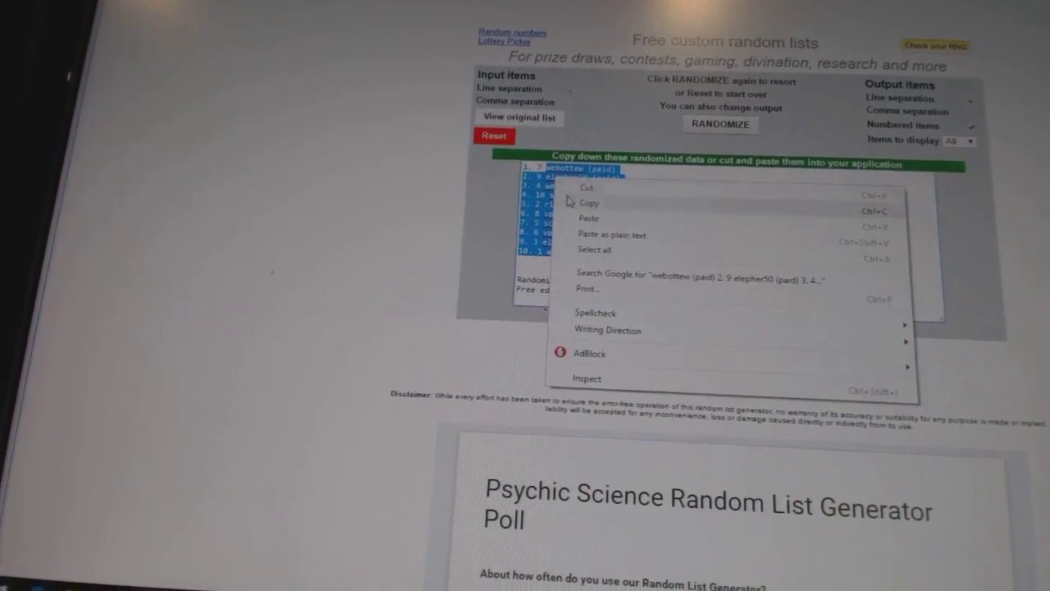